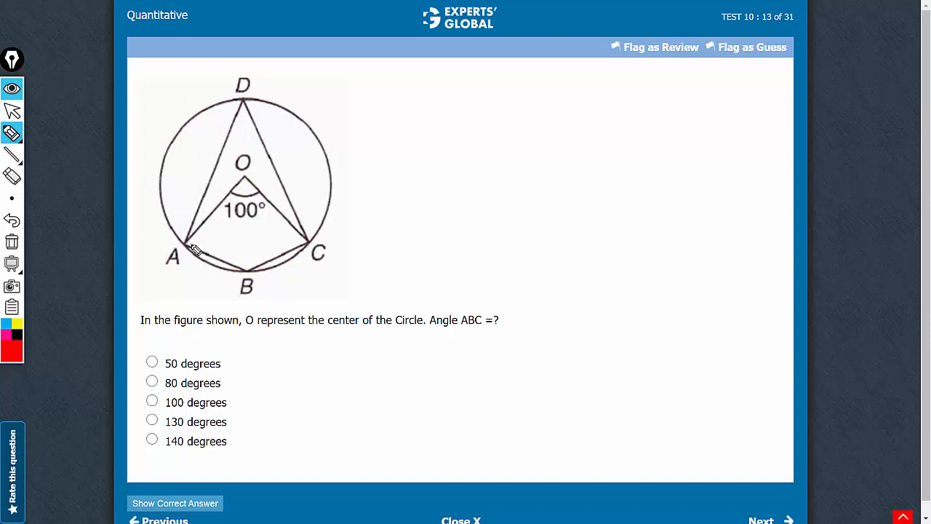
Draw a dashed red chord joining points A and C across the circle.
left_click_drag(197, 248, 255, 249)
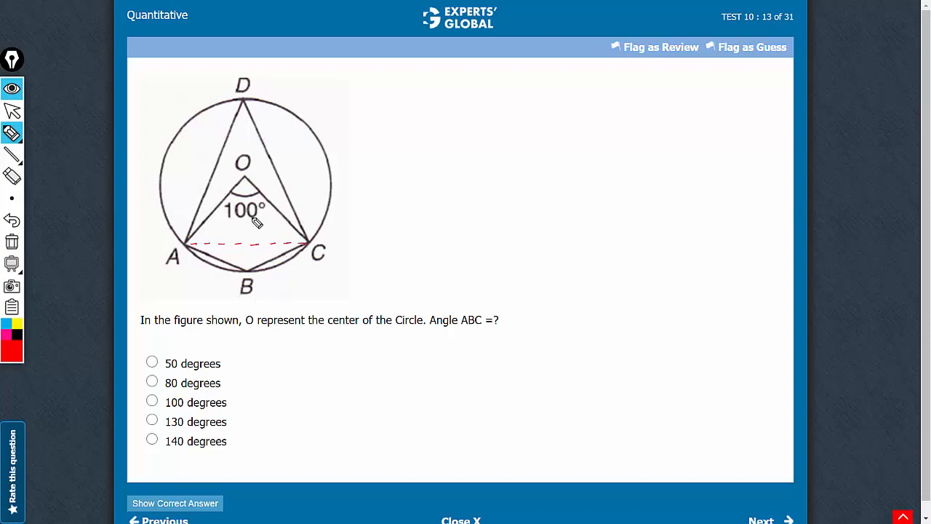
mouse_move(240, 123)
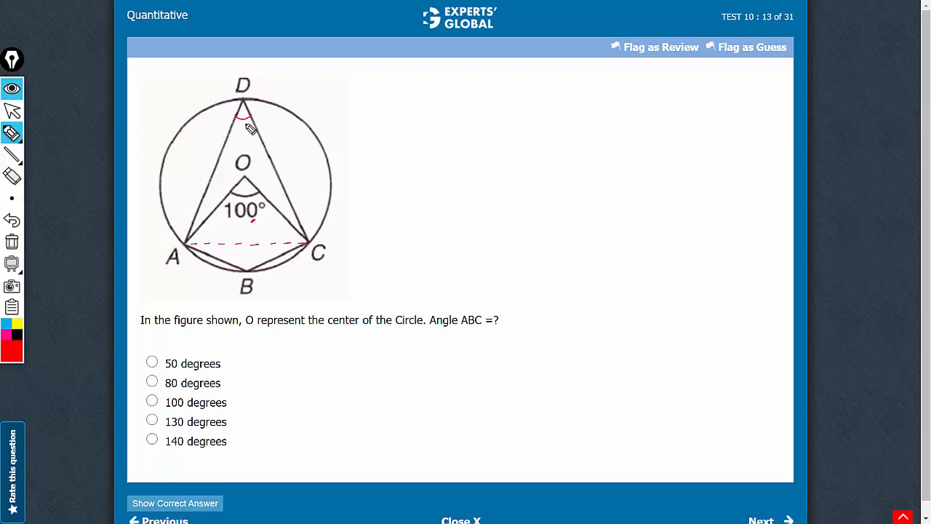
mouse_move(233, 129)
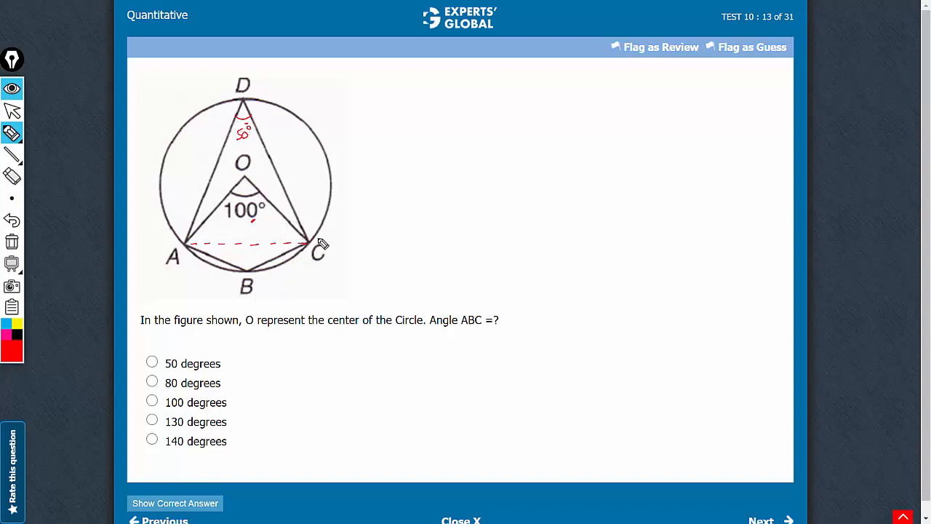
mouse_move(245, 114)
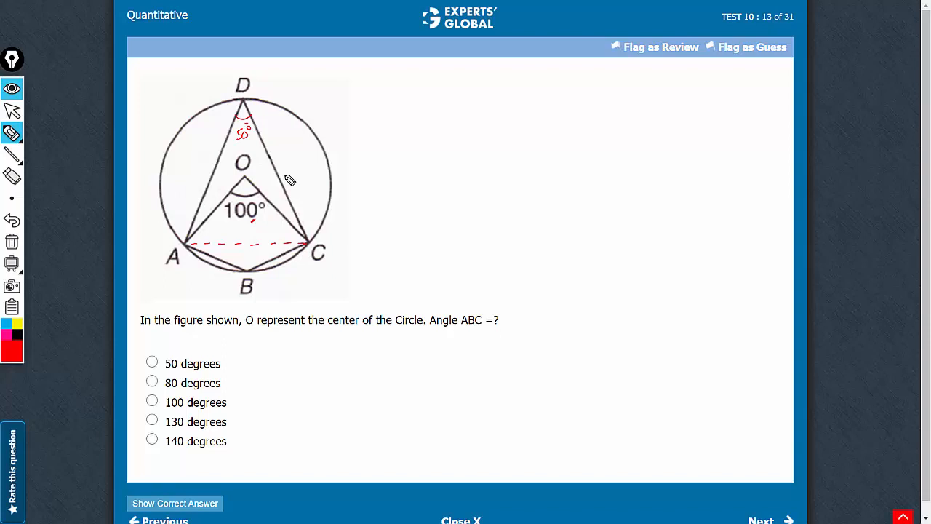
mouse_move(250, 128)
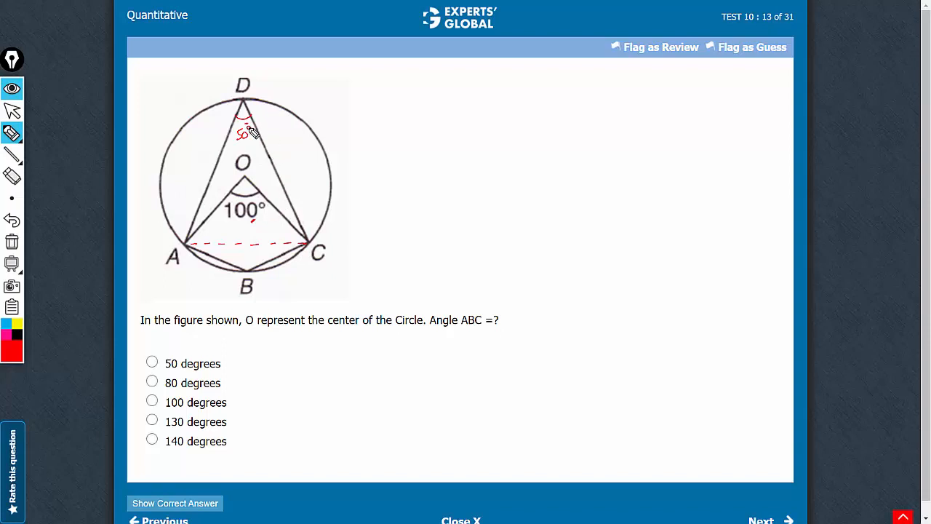
mouse_move(256, 150)
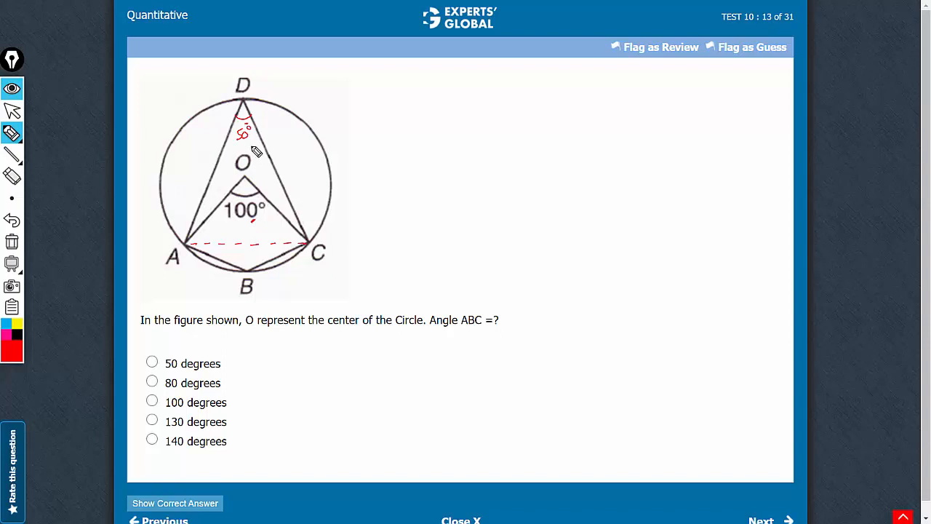
mouse_move(260, 152)
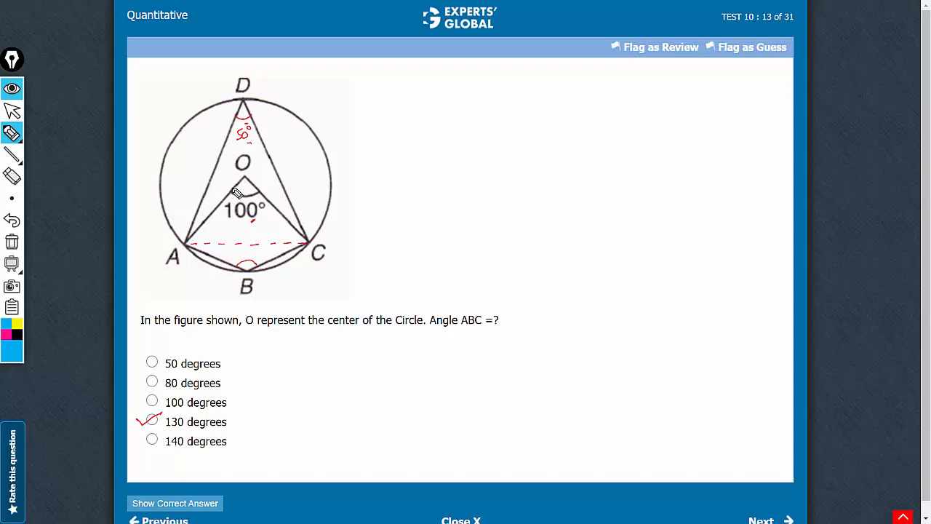
mouse_move(230, 186)
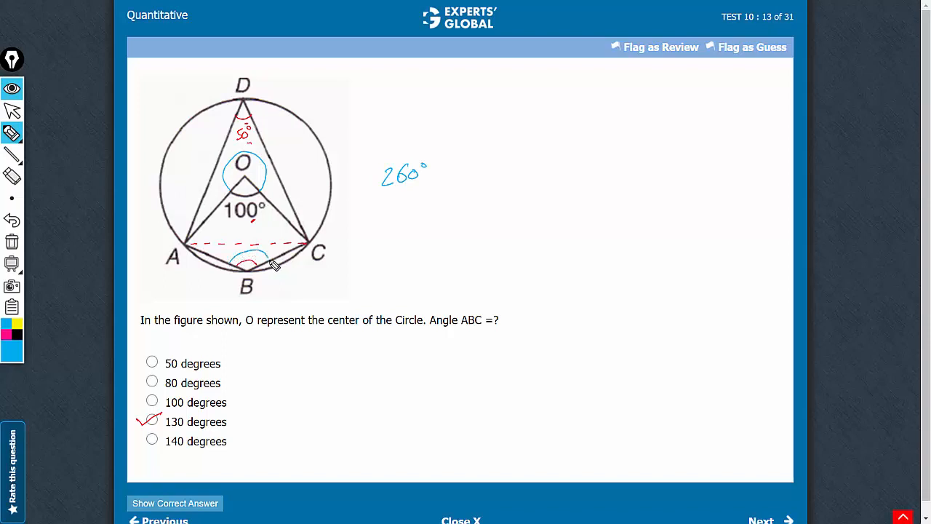
Write the working 260° × ½ = 130° and double-underline the 130° result.
left_click_drag(448, 172, 469, 180)
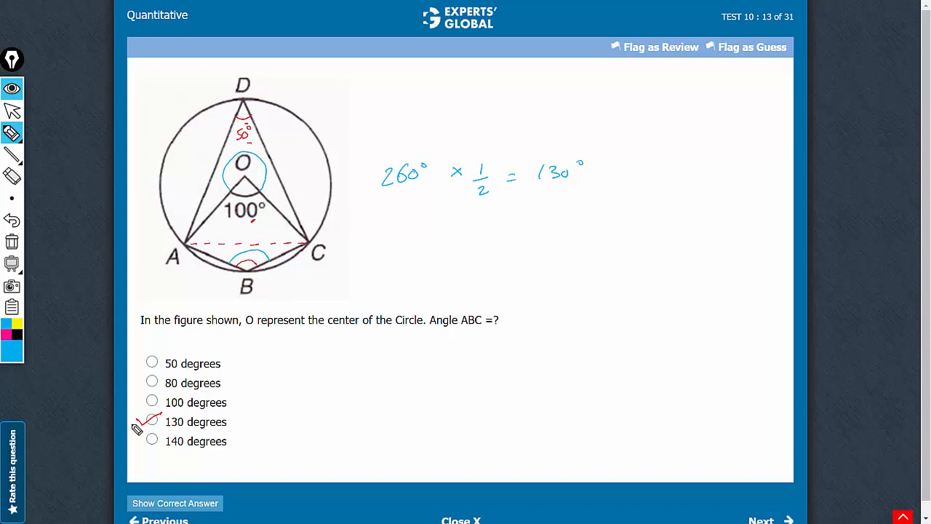
mouse_move(308, 405)
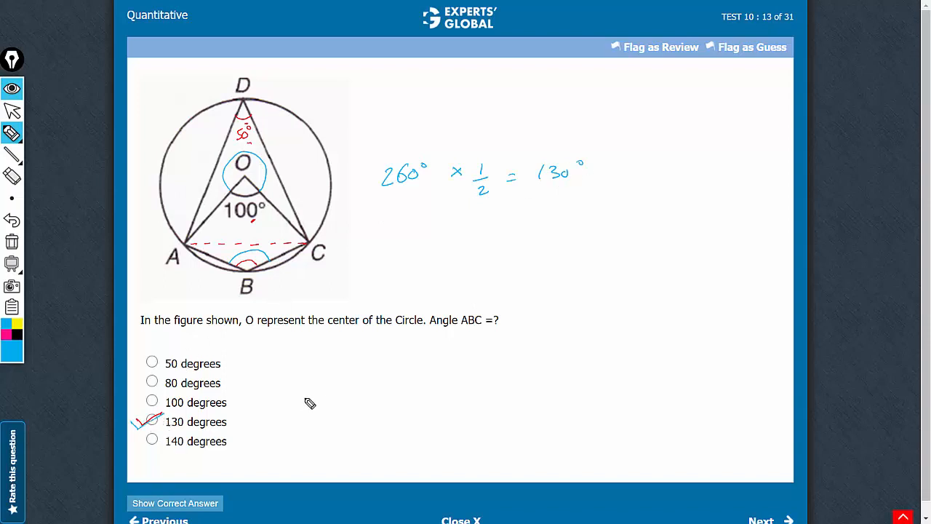
left_click_drag(550, 193, 571, 197)
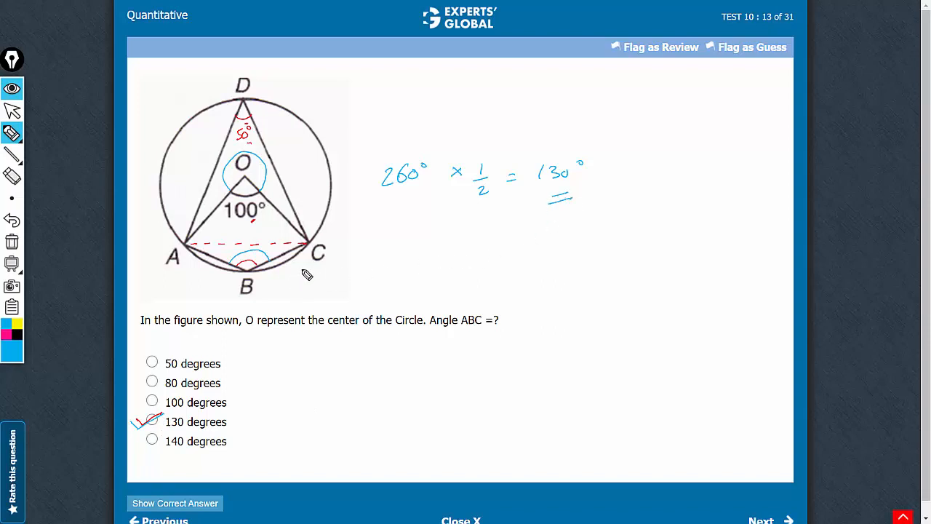
mouse_move(309, 262)
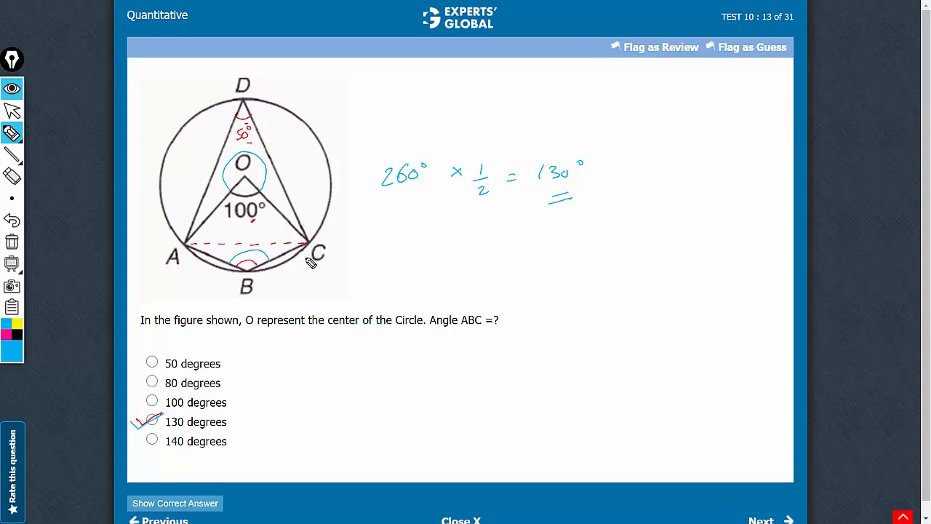
mouse_move(246, 437)
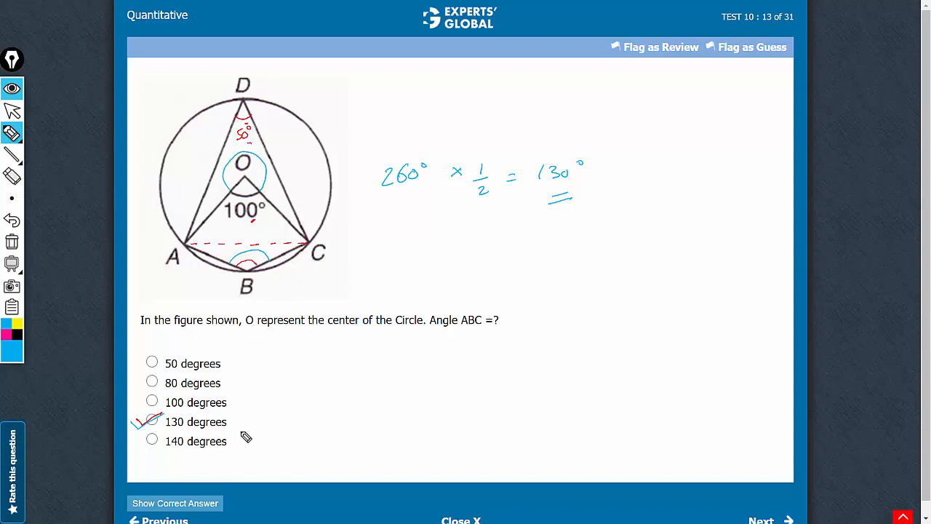